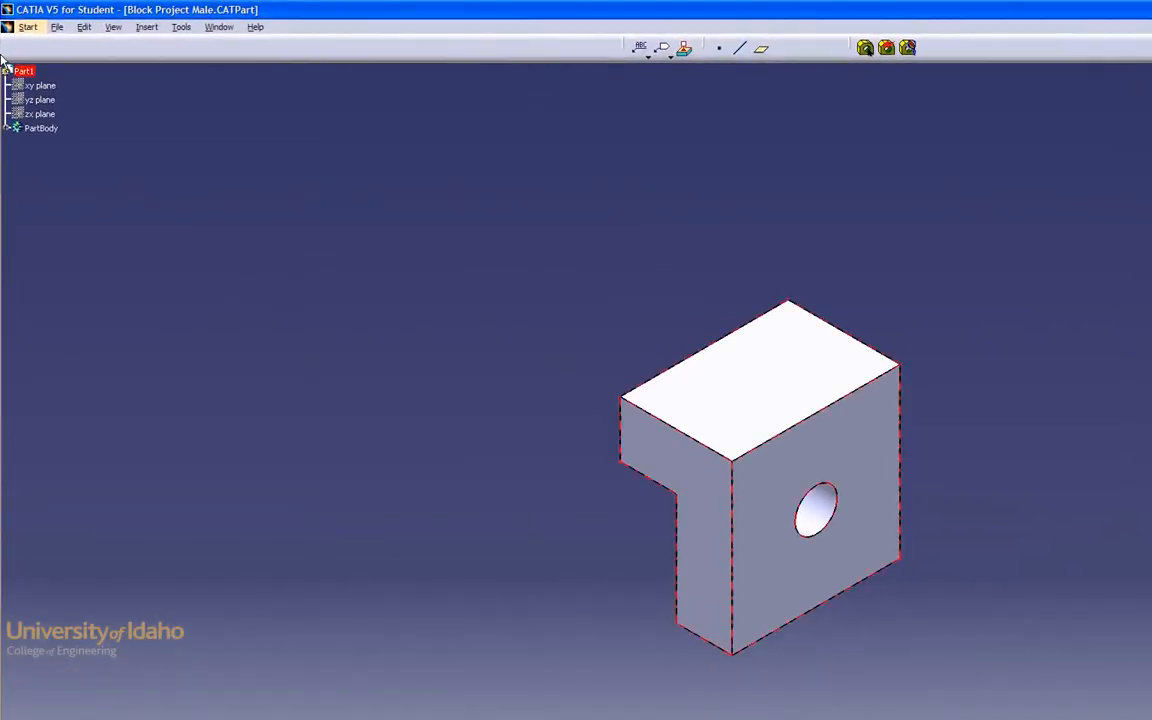
Step: Switch the block part to the Functional Tolerancing & Annotation workbench from Mechanical Design
{"action": "left_click", "coordinate": [28, 26]}
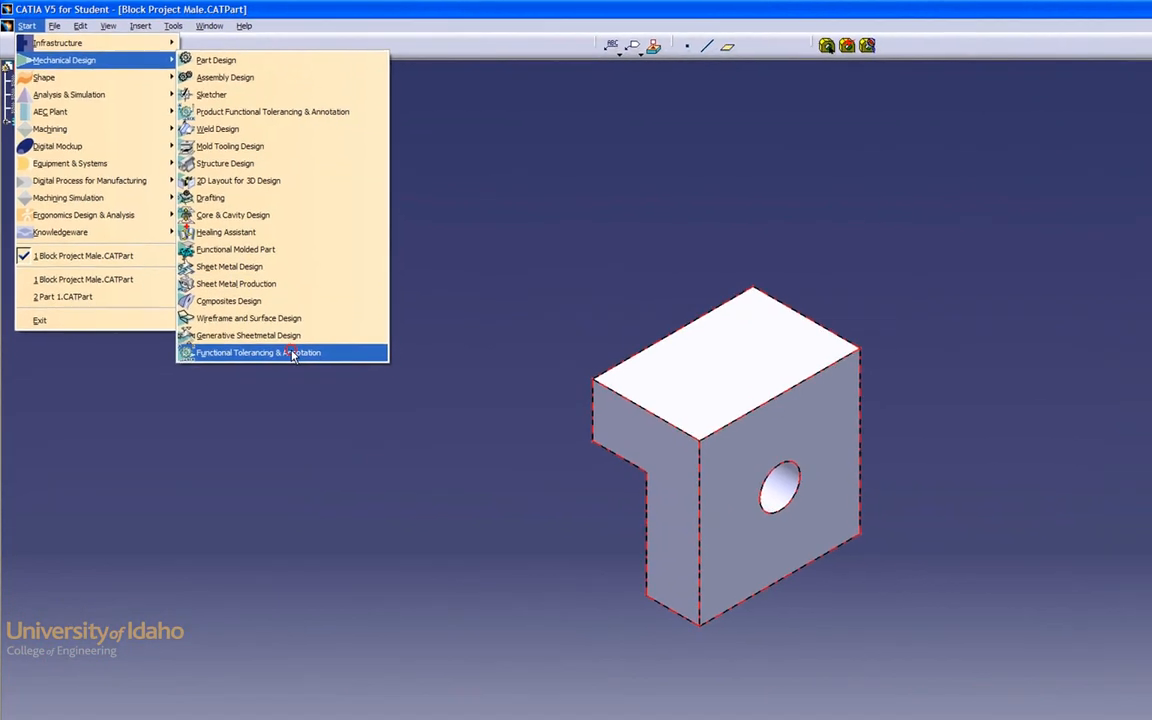
{"action": "left_click", "coordinate": [258, 352]}
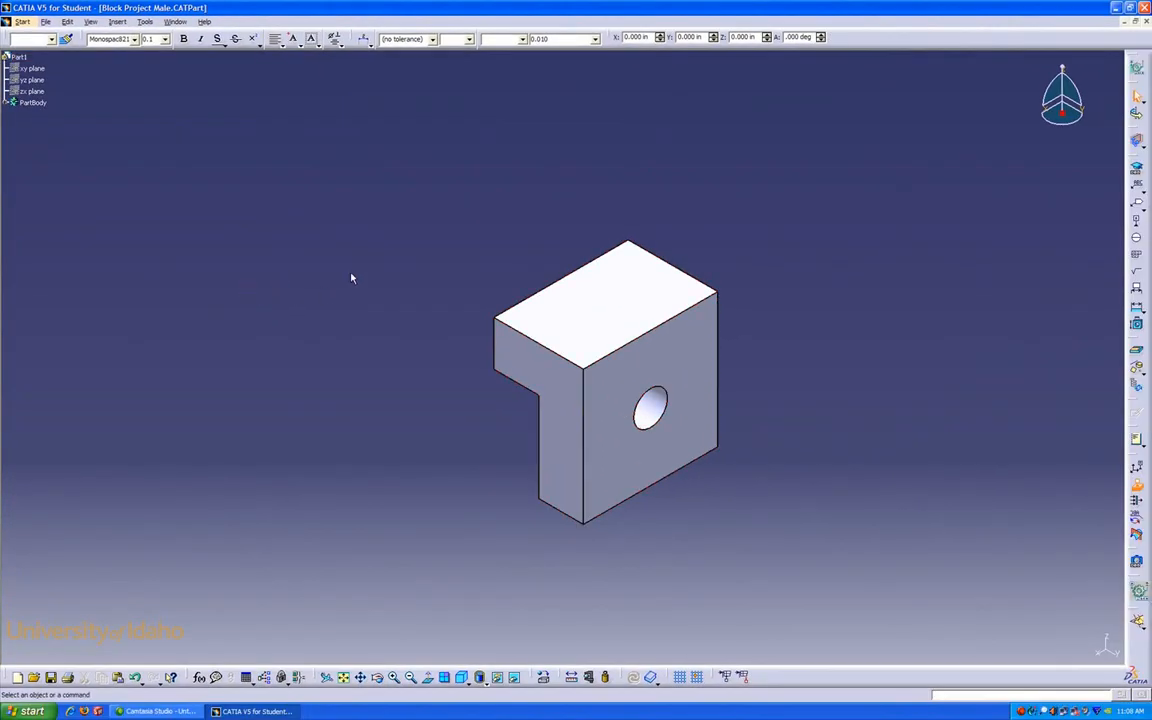
{"action": "mouse_move", "coordinate": [900, 164]}
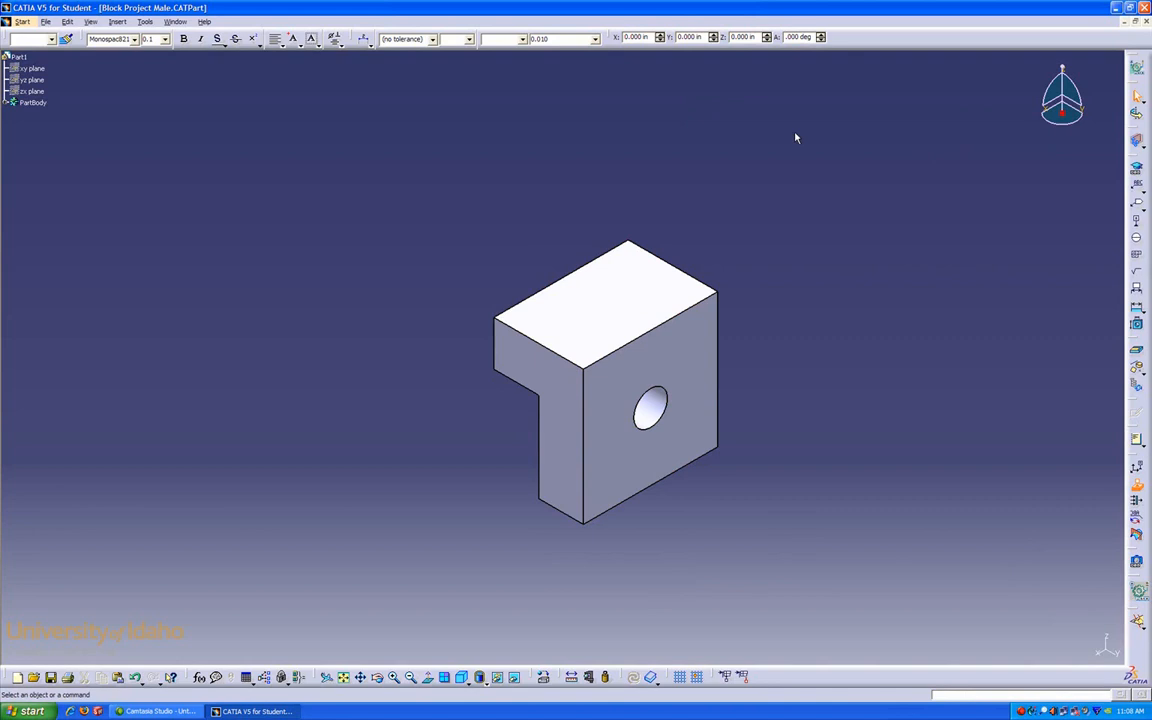
{"action": "mouse_move", "coordinate": [930, 280]}
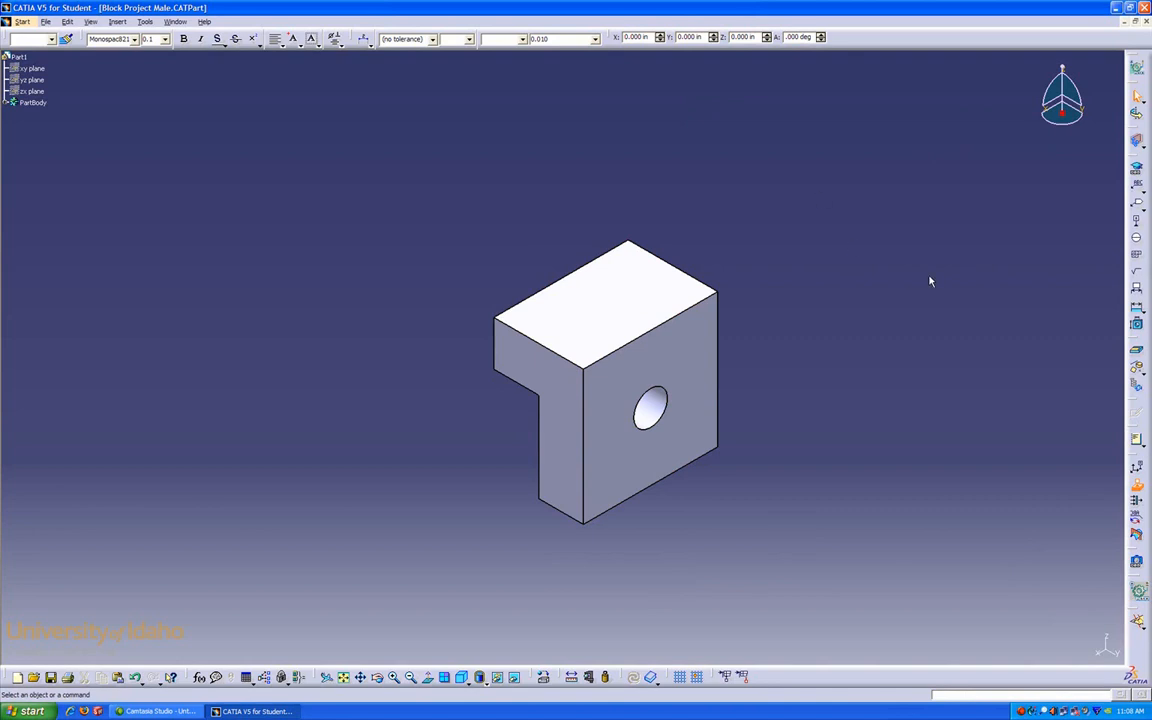
{"action": "mouse_move", "coordinate": [916, 268]}
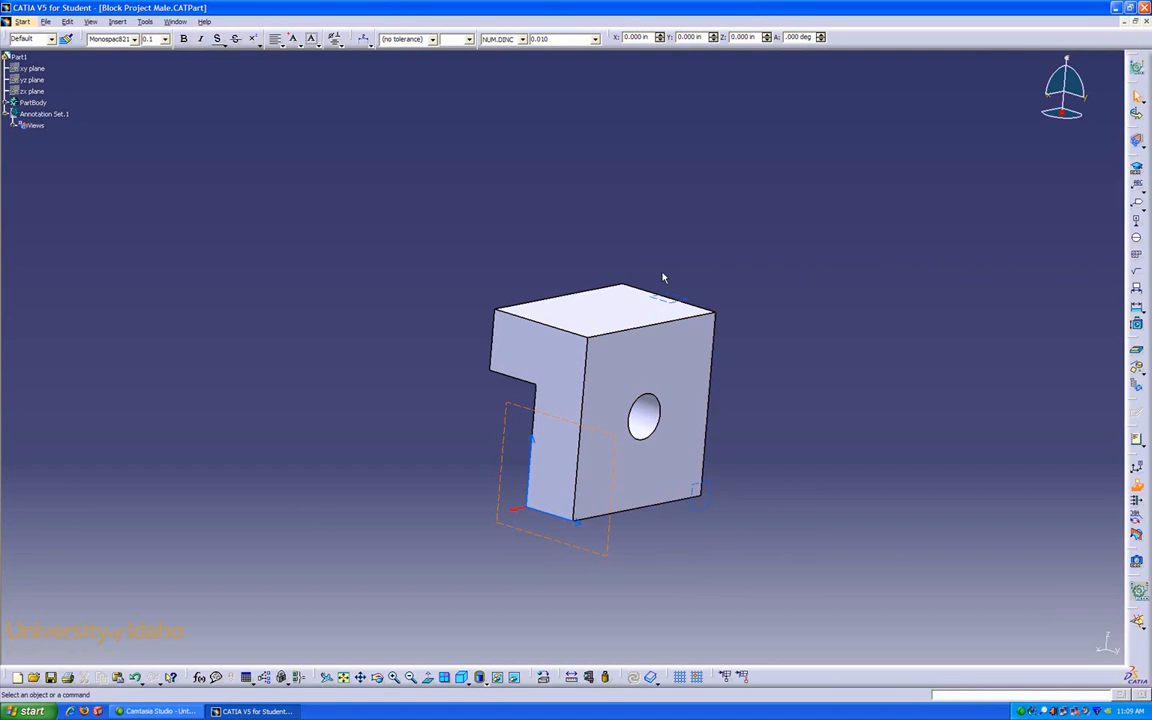
{"action": "mouse_move", "coordinate": [660, 304]}
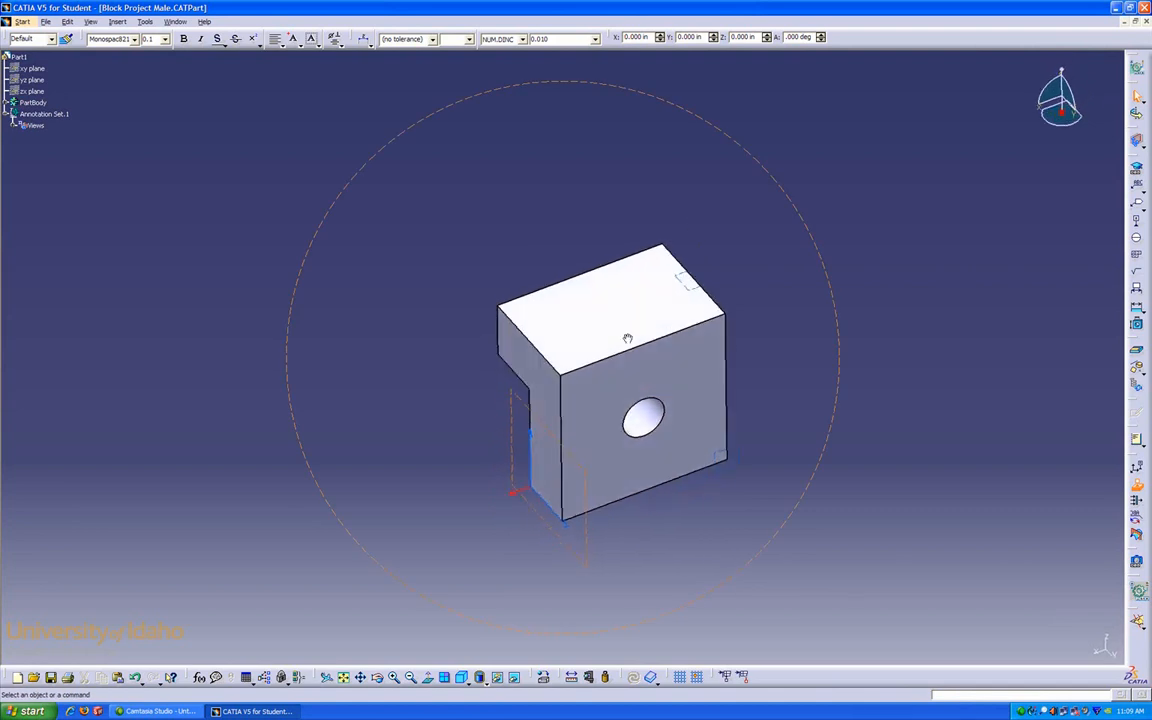
Step: Rotate the block to face its L-shaped profile for dimensioning
{"action": "left_click_drag", "start_coordinate": [628, 338], "coordinate": [704, 264]}
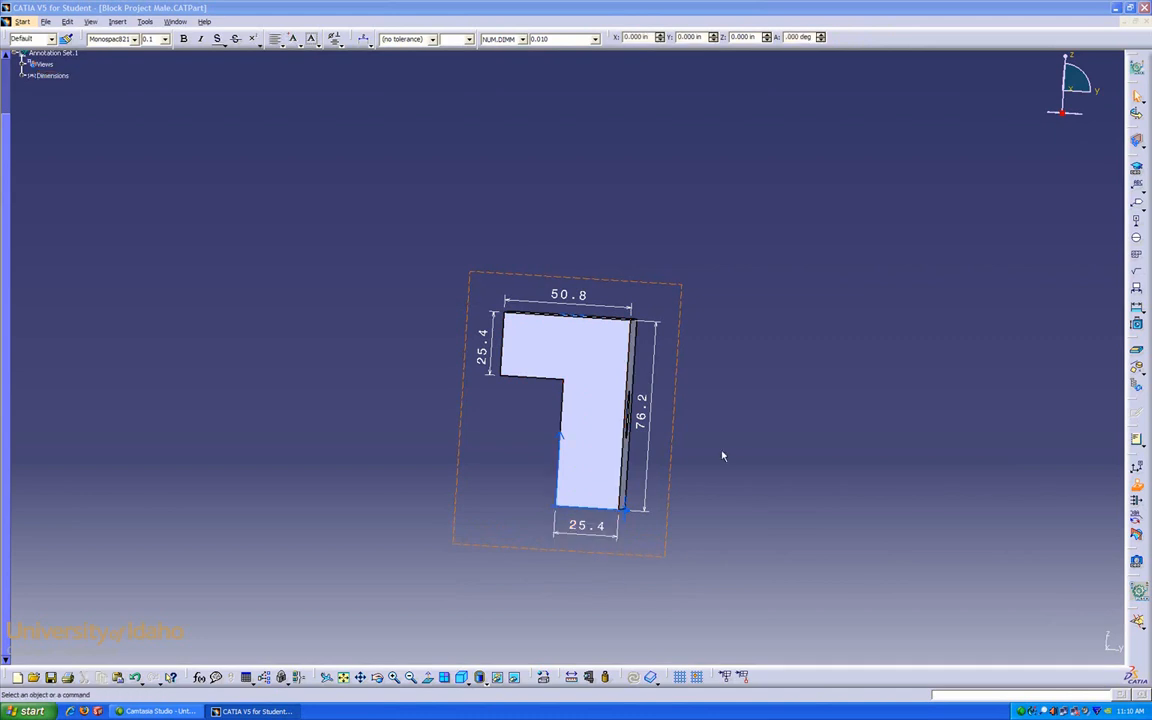
{"action": "mouse_move", "coordinate": [776, 304]}
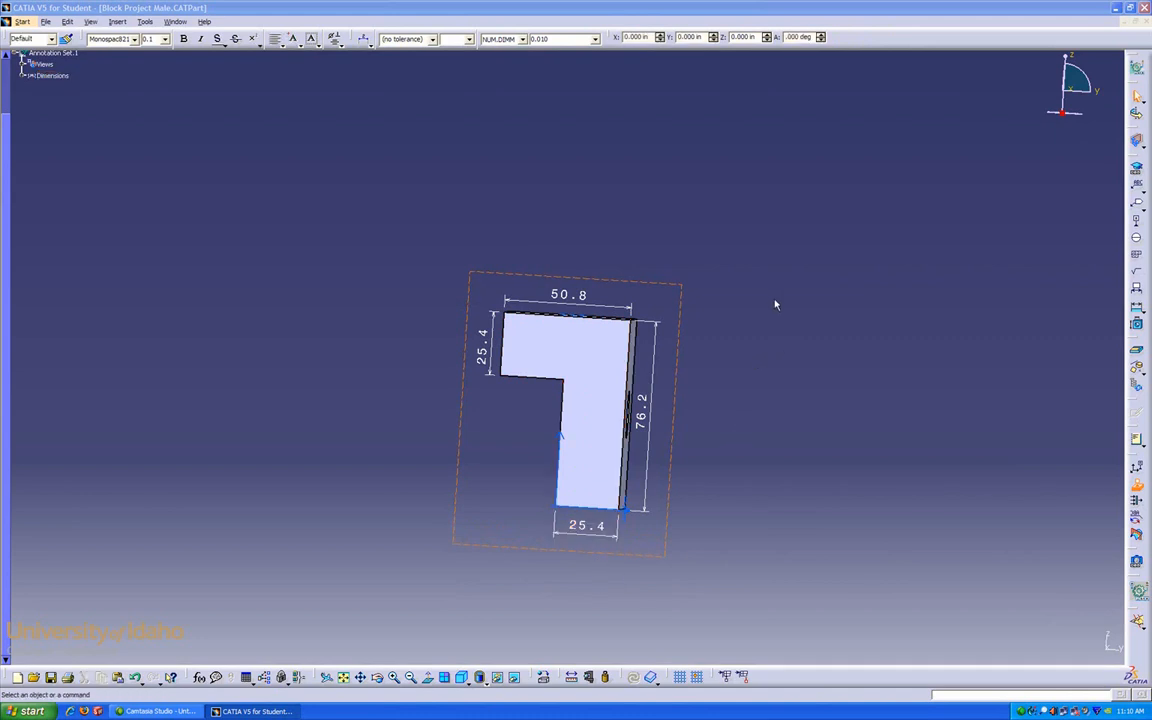
Step: Rotate to the top face and dimension its edge at 76.2 in a new annotation view
{"action": "left_click_drag", "start_coordinate": [776, 304], "coordinate": [692, 340]}
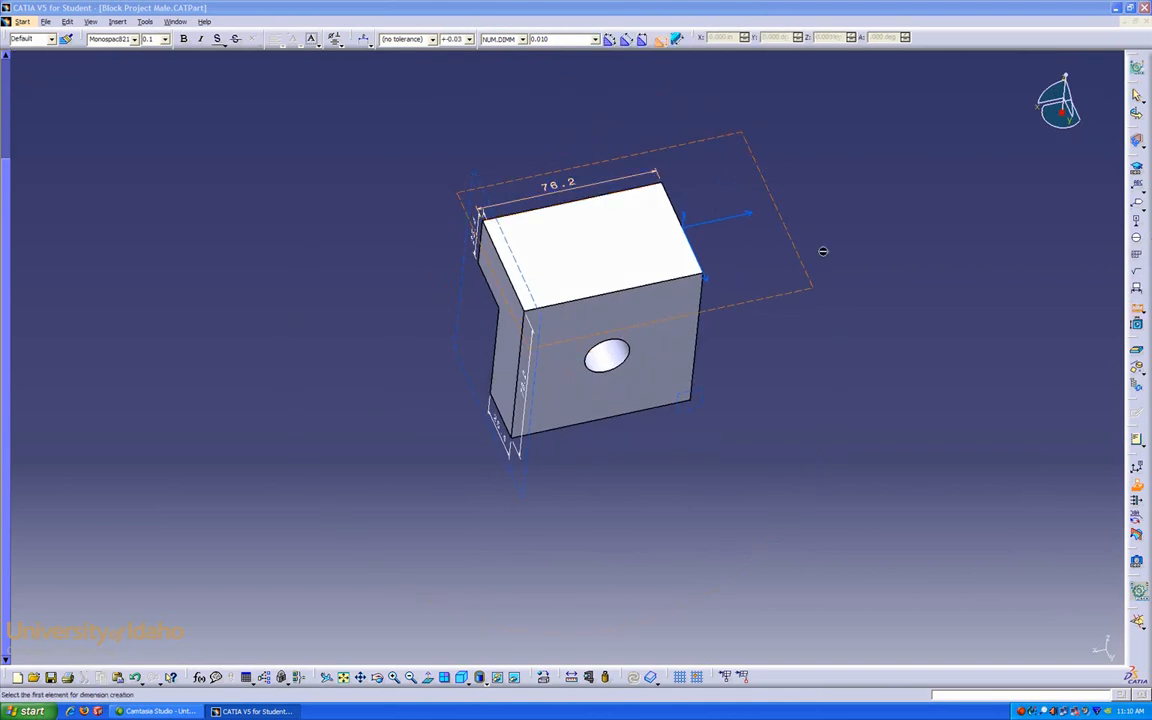
{"action": "left_click", "coordinate": [512, 272]}
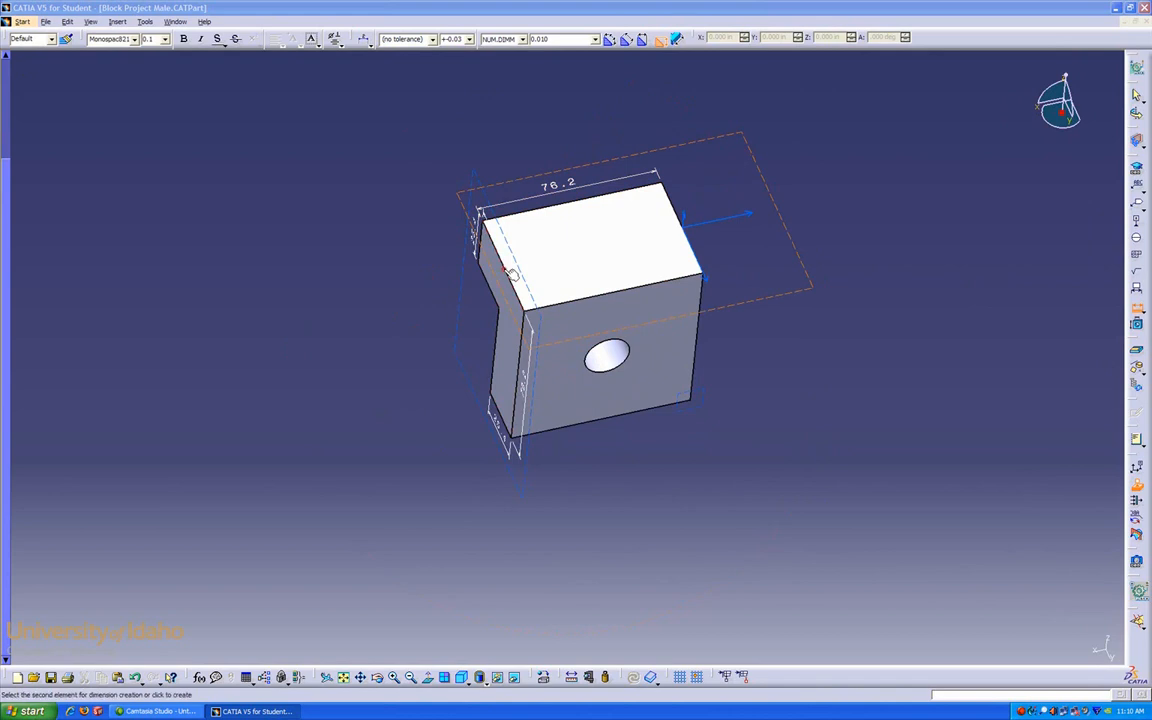
{"action": "left_click", "coordinate": [500, 270]}
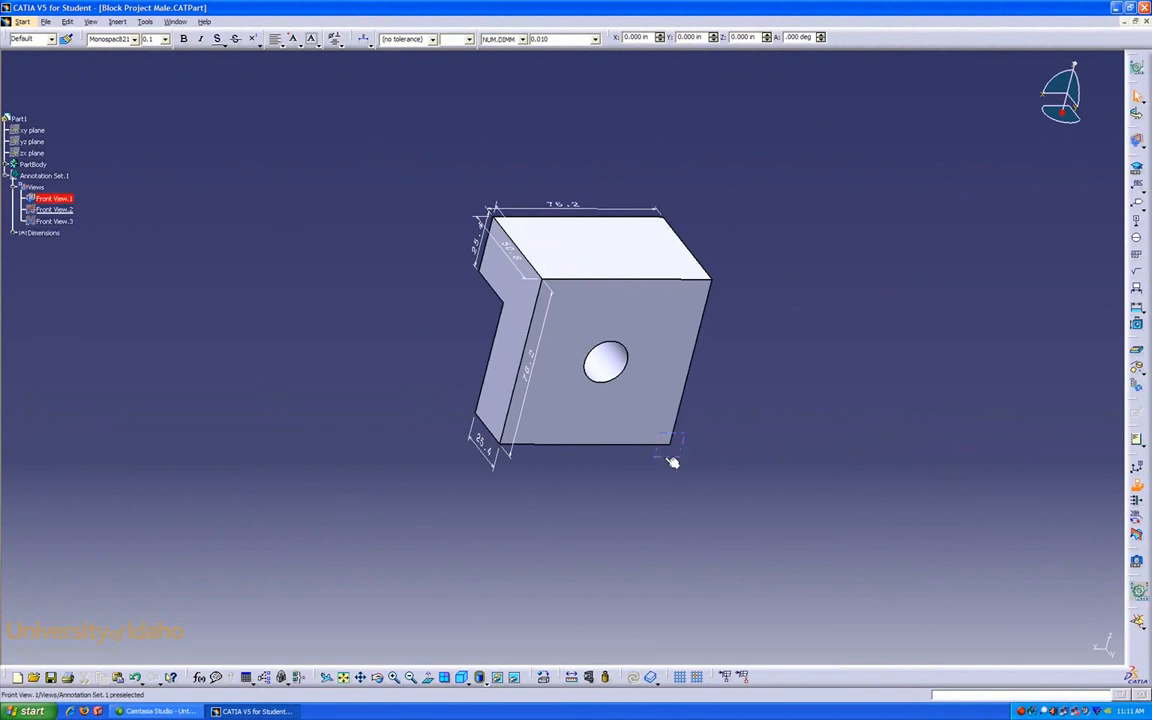
Step: View the hole face head-on and start a text note beside the hole
{"action": "left_click", "coordinate": [672, 460]}
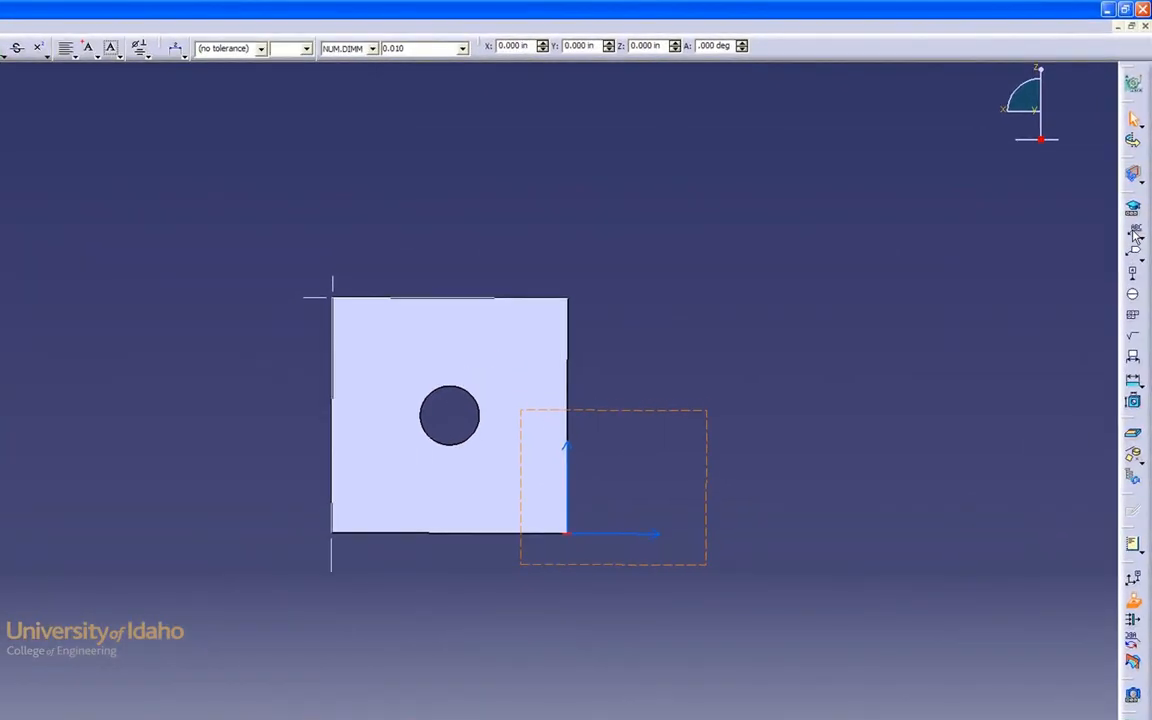
{"action": "left_click", "coordinate": [480, 404]}
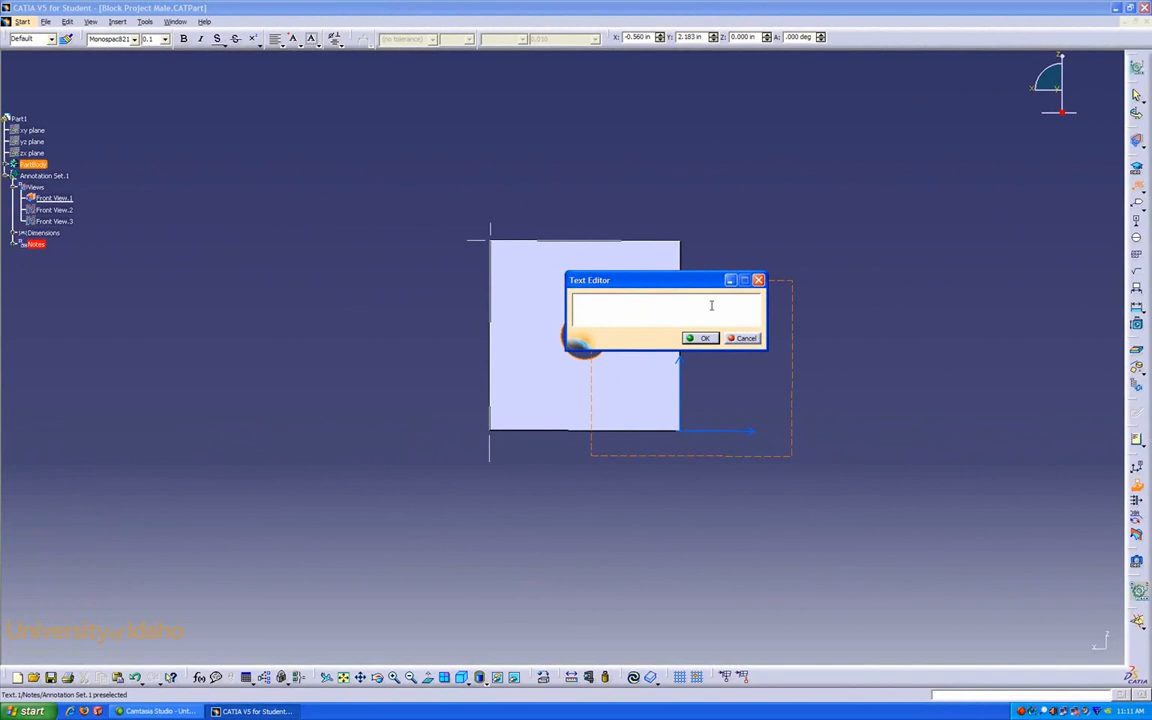
Step: Label the hole with a '.75 THRU ALL' callout note
{"action": "type", "text": ".75 T"}
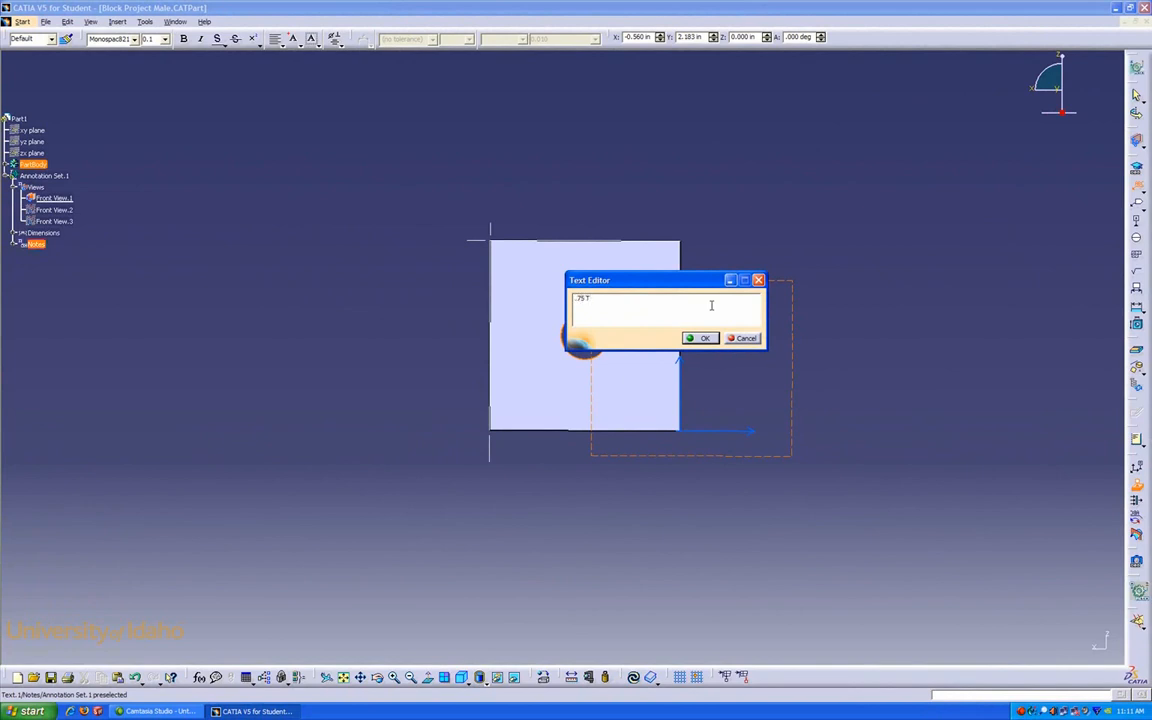
{"action": "type", "text": "HRU"}
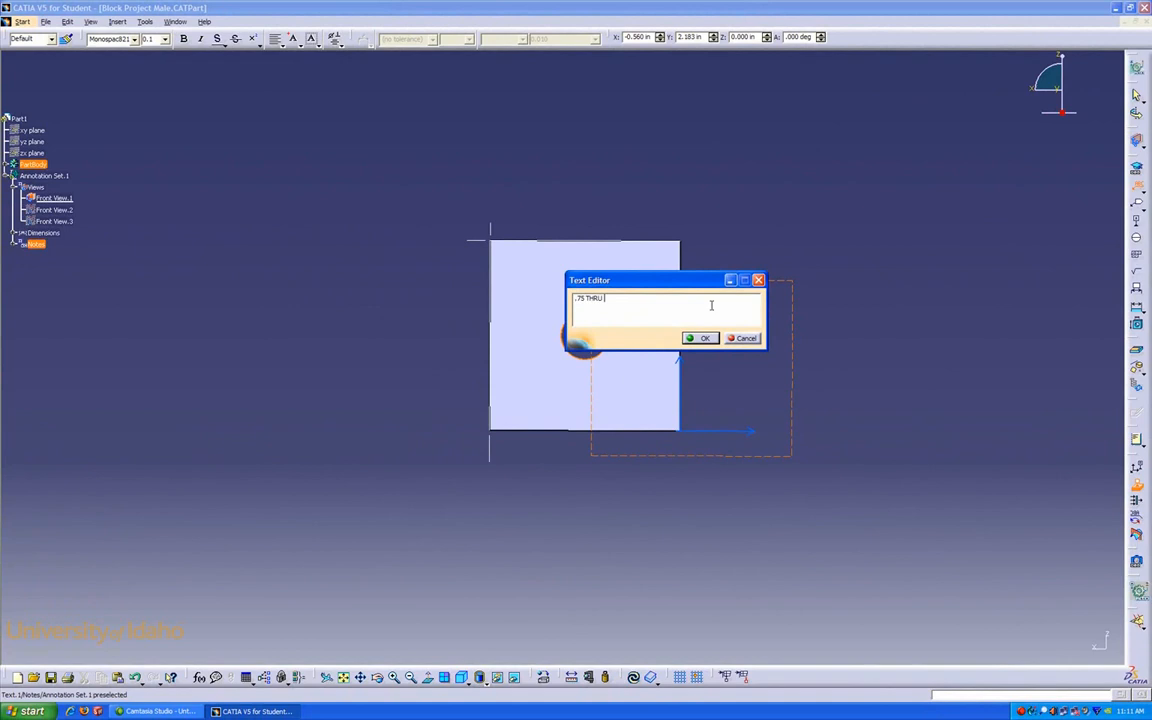
{"action": "type", "text": "ALL"}
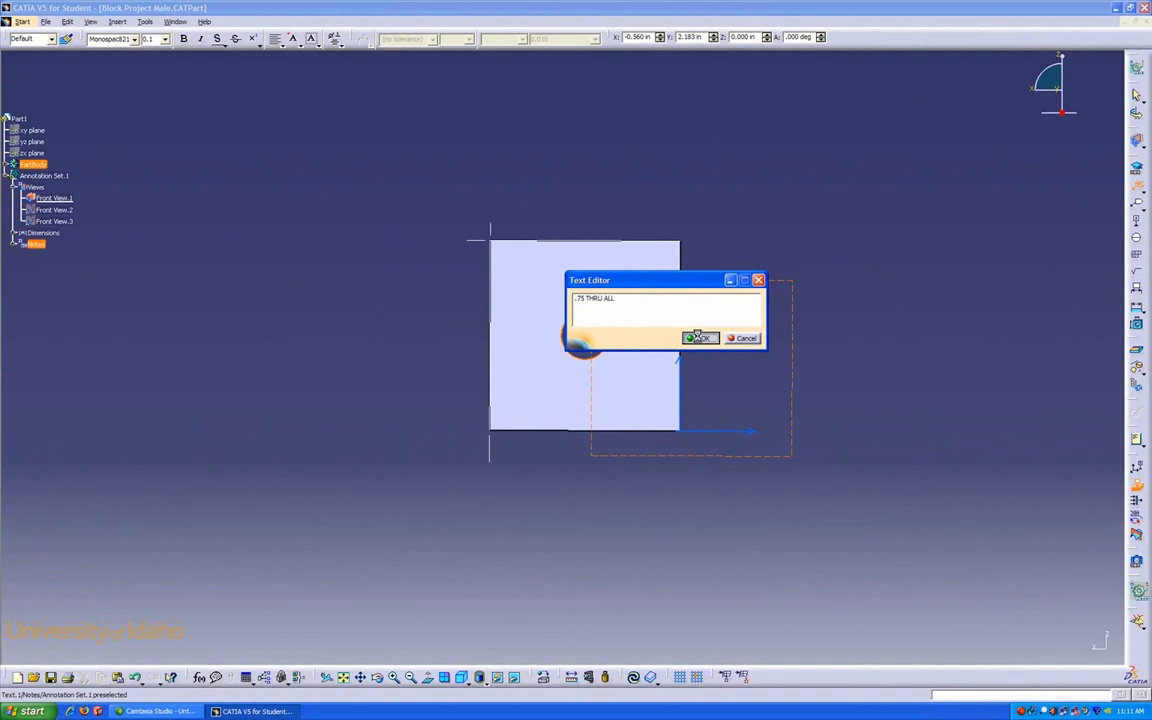
{"action": "left_click", "coordinate": [700, 338]}
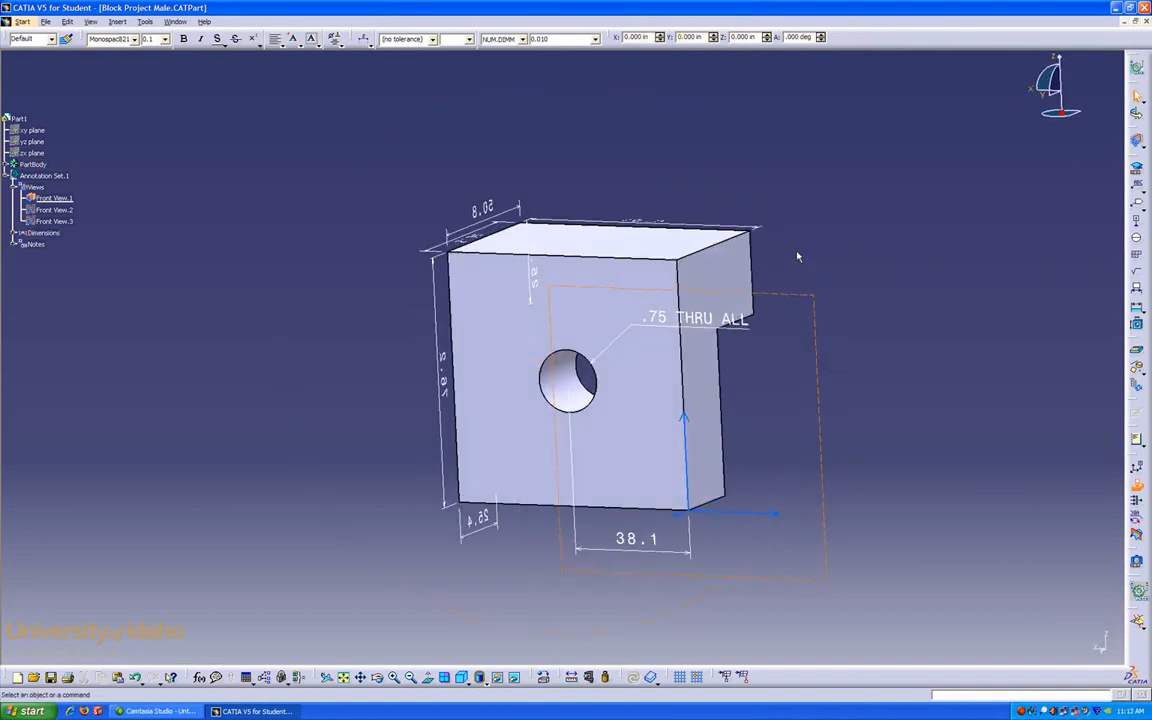
{"action": "mouse_move", "coordinate": [1136, 248]}
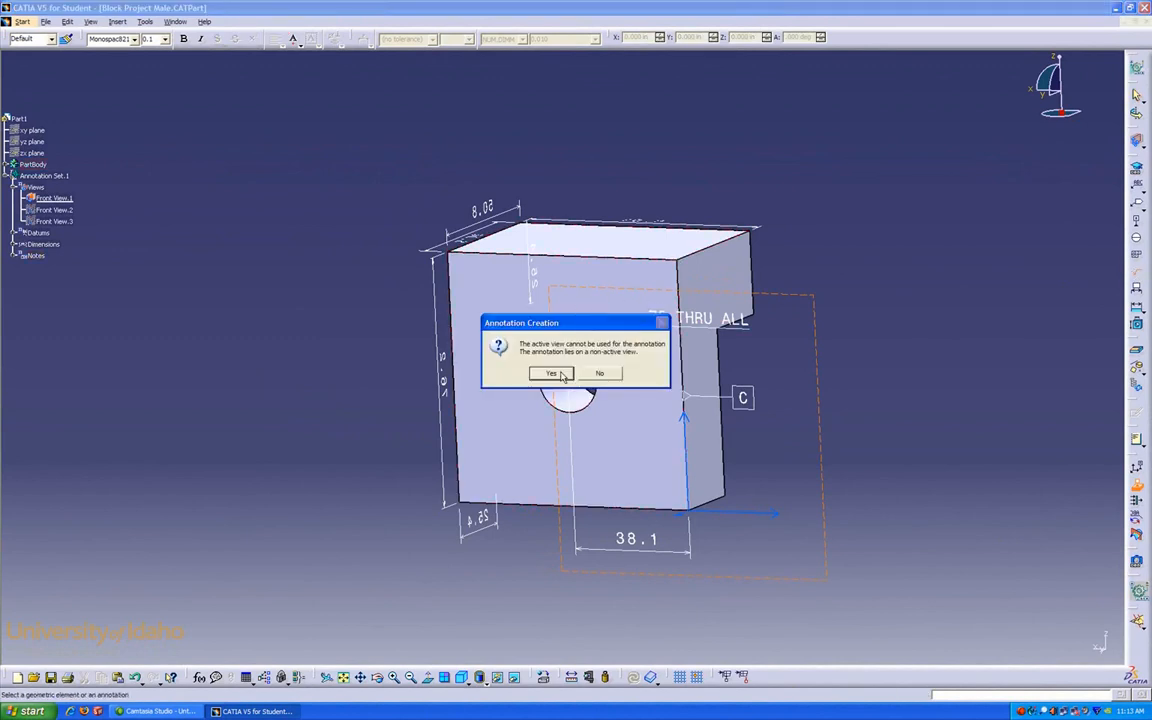
Step: Accept creating datum C's annotation in another view
{"action": "left_click", "coordinate": [552, 374]}
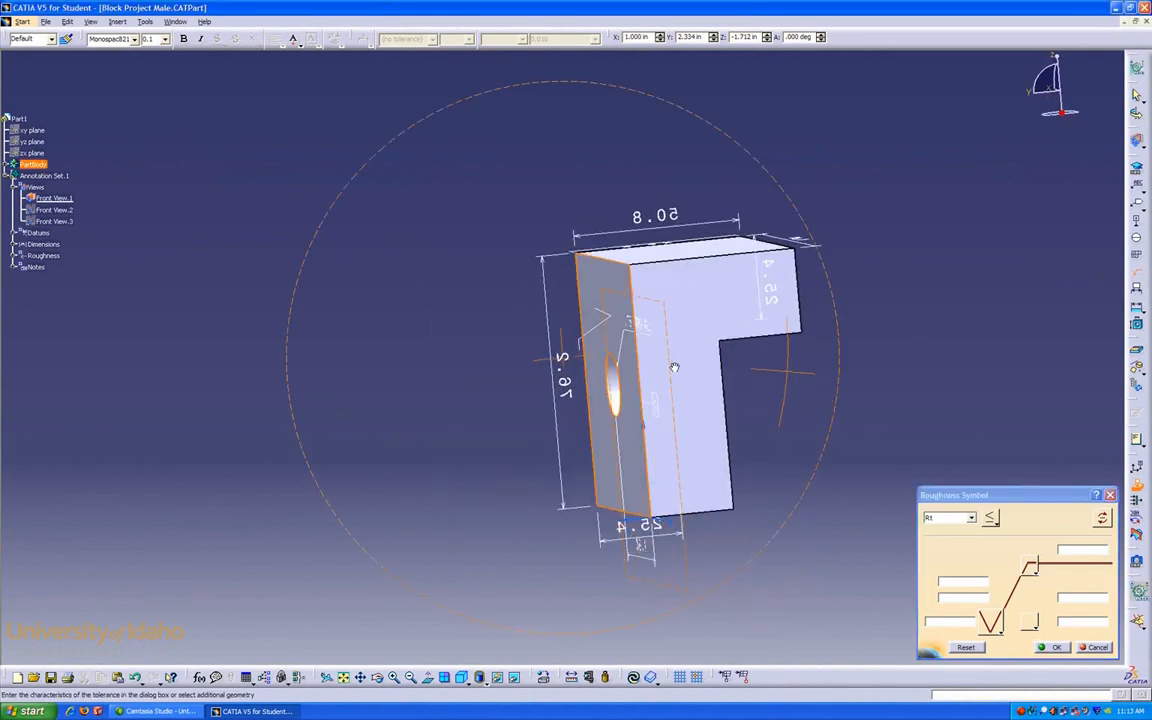
Step: Rotate the block back toward its front face for the roughness symbol
{"action": "left_click_drag", "start_coordinate": [674, 368], "coordinate": [788, 356]}
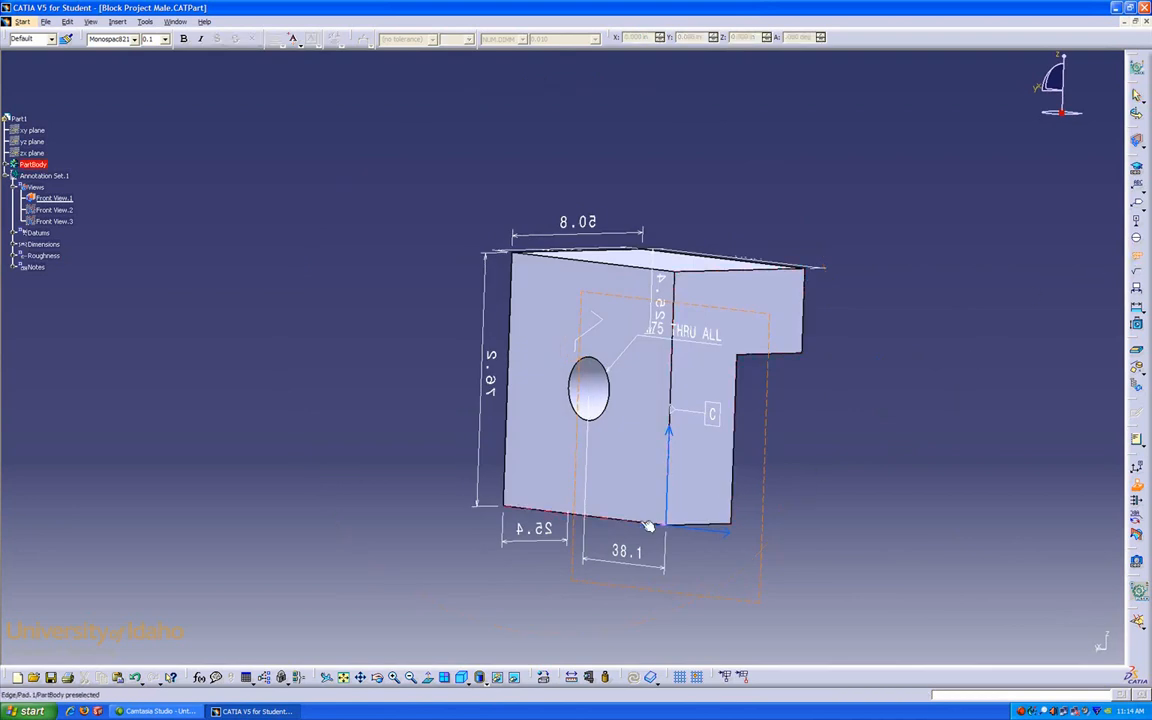
Step: Add a geometric tolerance frame with value M88C on the hole face below datum C
{"action": "left_click", "coordinate": [648, 524]}
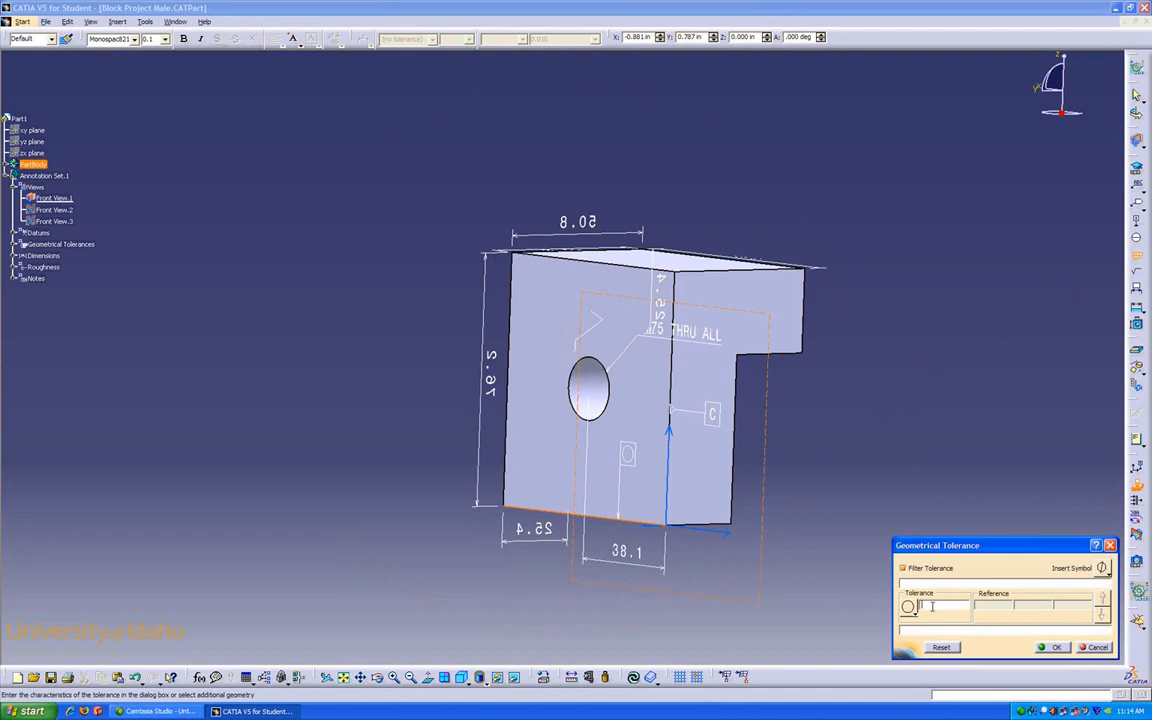
{"action": "type", "text": "M88C"}
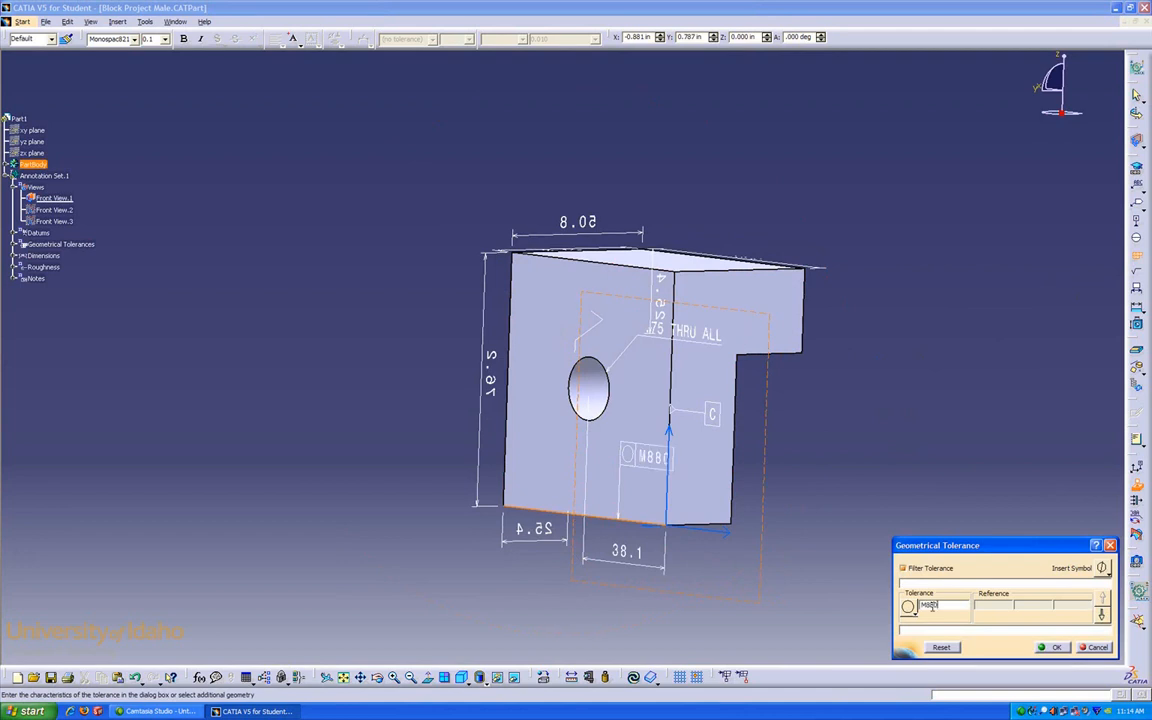
{"action": "left_click", "coordinate": [1052, 648]}
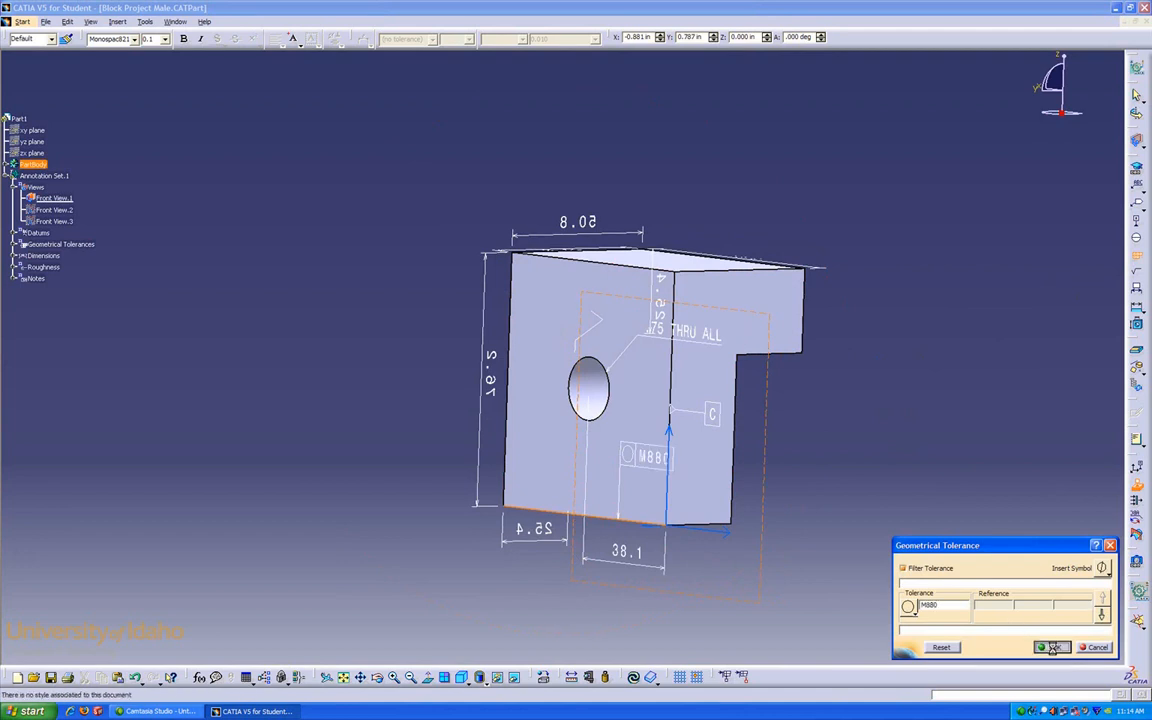
{"action": "left_click", "coordinate": [1050, 648]}
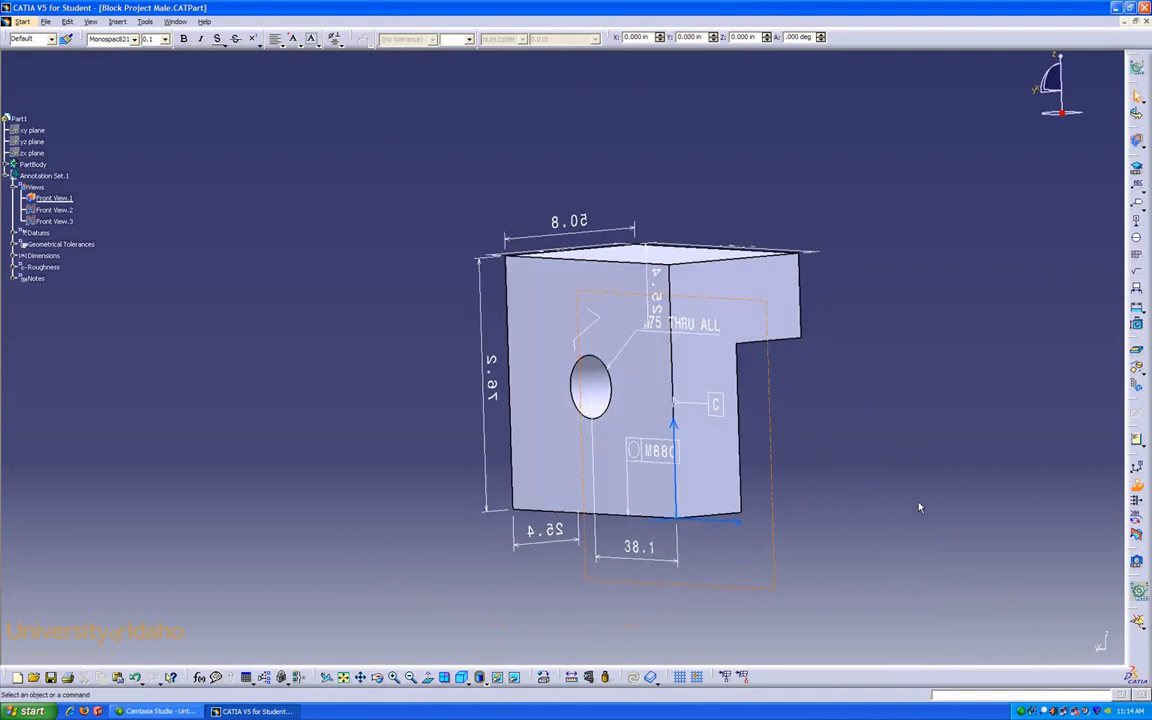